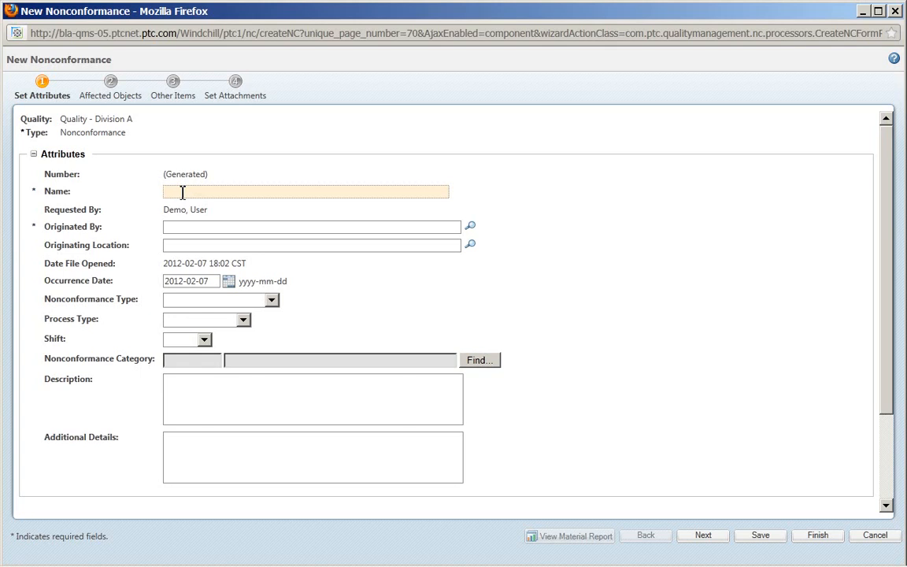
- Name the nonconformance 'Doc NC' and choose Demo, User as originator
{"action": "type", "text": "Doc NC"}
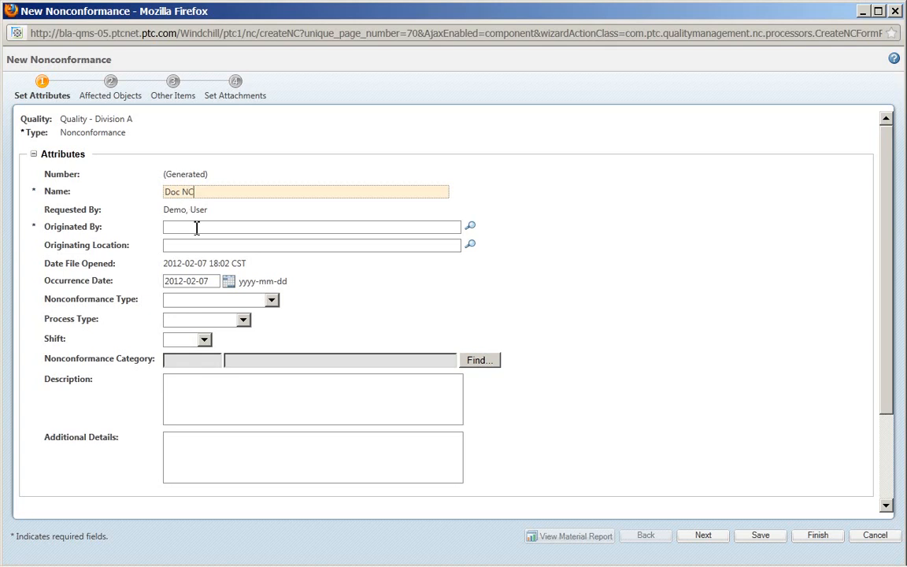
{"action": "type", "text": "dem"}
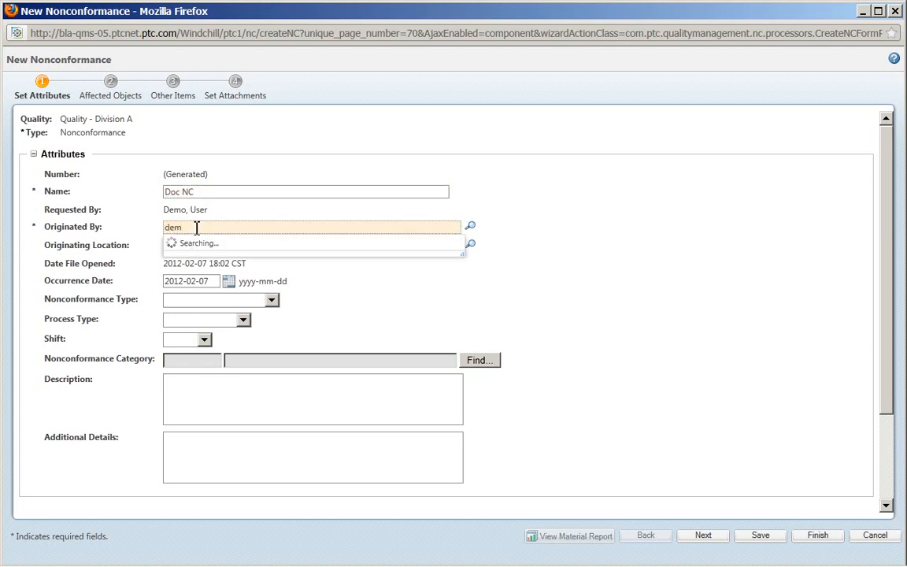
{"action": "left_click", "coordinate": [197, 228]}
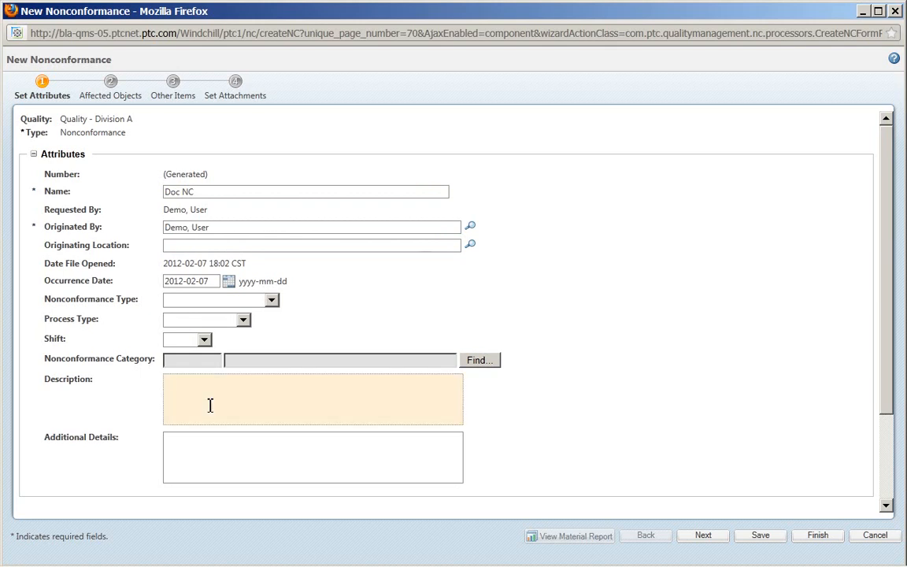
{"action": "type", "text": "SOP"}
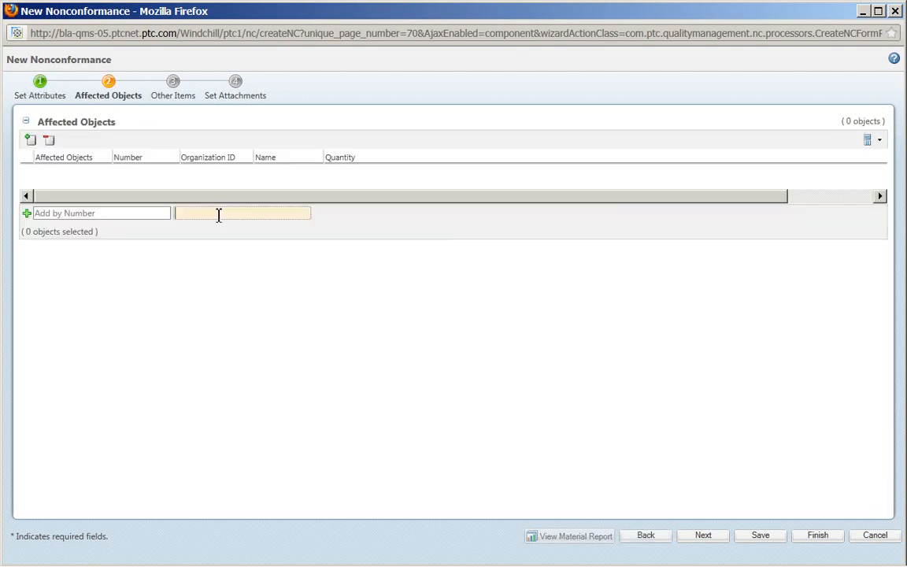
- Add document SOP002 Inspection & Testing as affected object and create nonconformance 00382
{"action": "type", "text": "sop"}
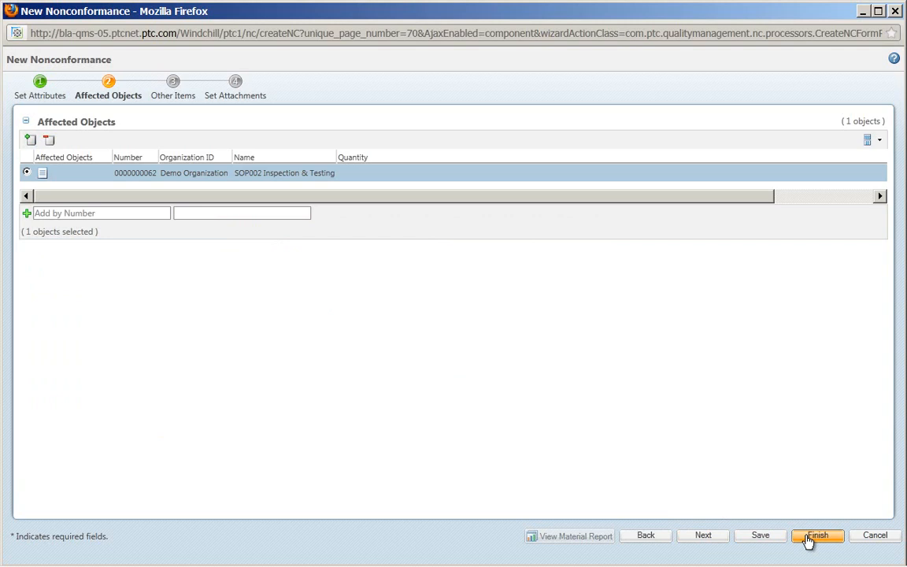
{"action": "left_click", "coordinate": [817, 536]}
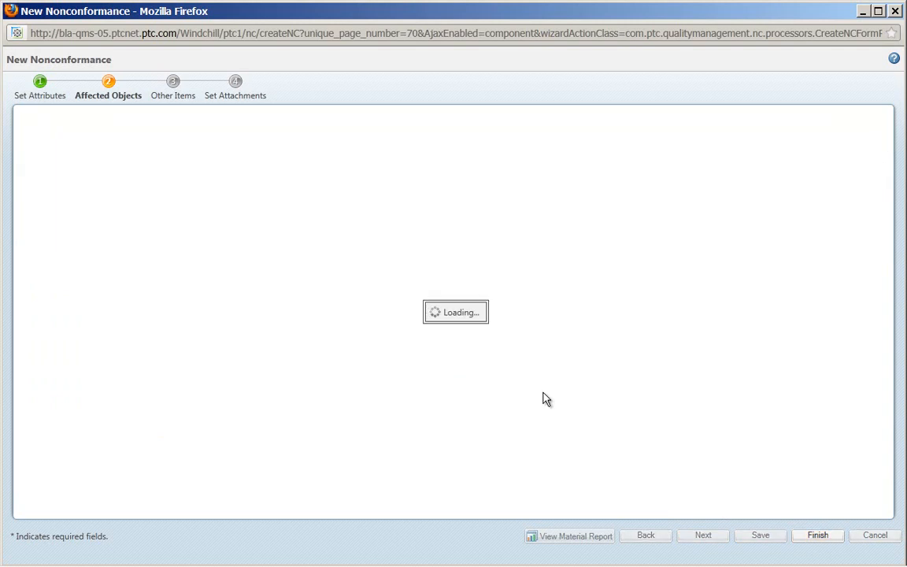
{"action": "left_click", "coordinate": [817, 536]}
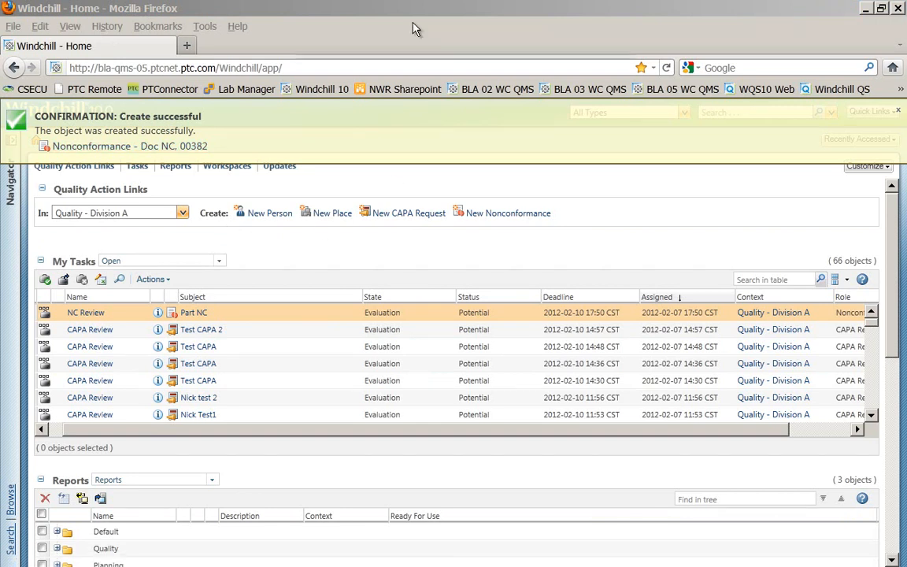
{"action": "mouse_move", "coordinate": [408, 16]}
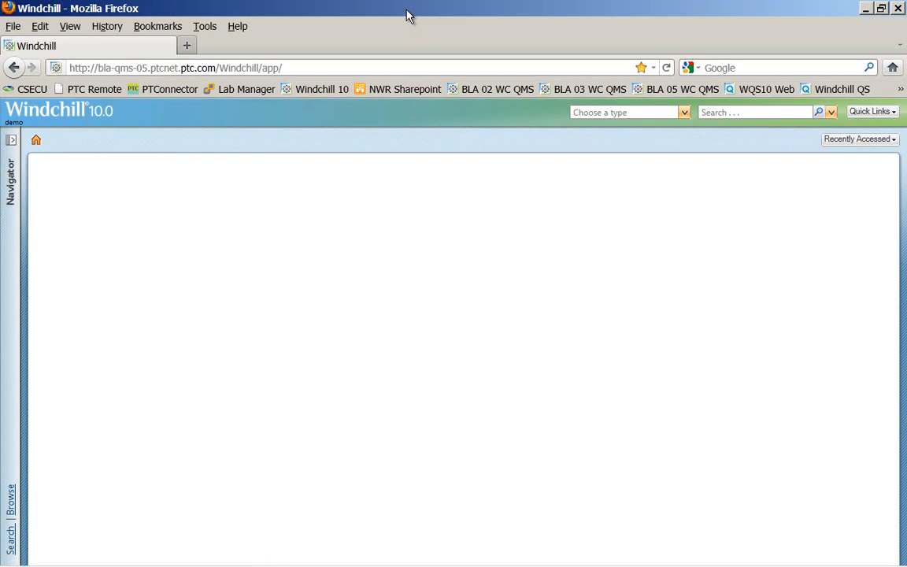
- Refresh the Home page and open Enter Review details for the Doc NC task
{"action": "left_click", "coordinate": [35, 139]}
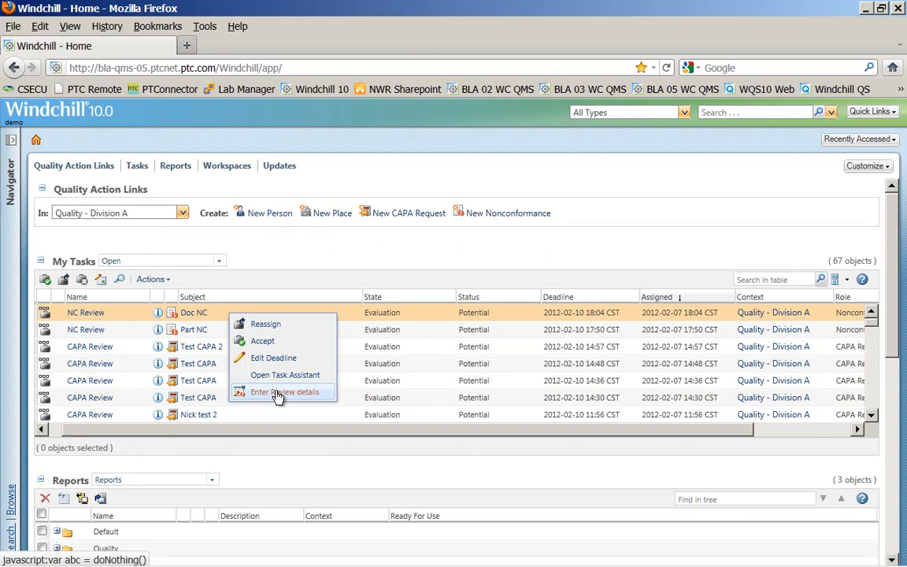
{"action": "left_click", "coordinate": [284, 392]}
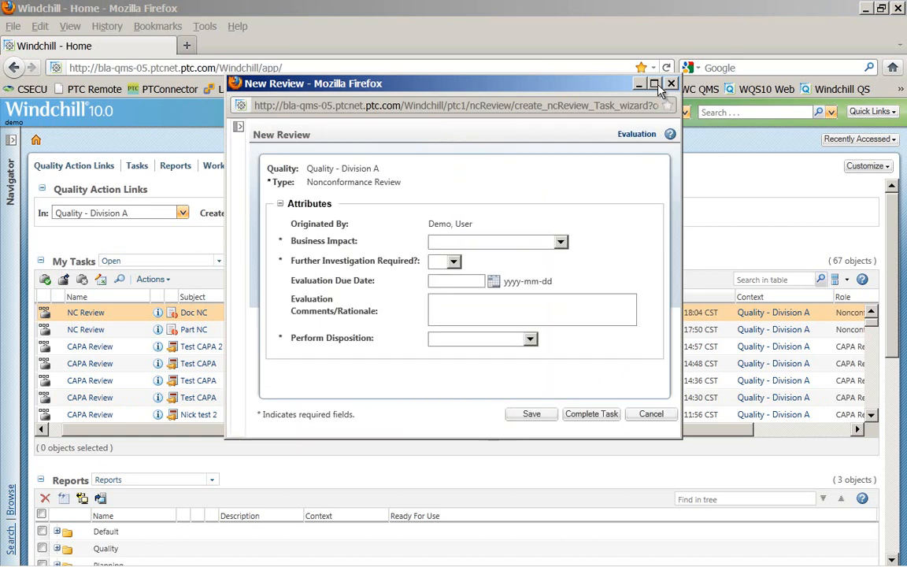
- Complete the review with Productivity Only impact, no further investigation, and Continue NC
{"action": "left_click", "coordinate": [655, 83]}
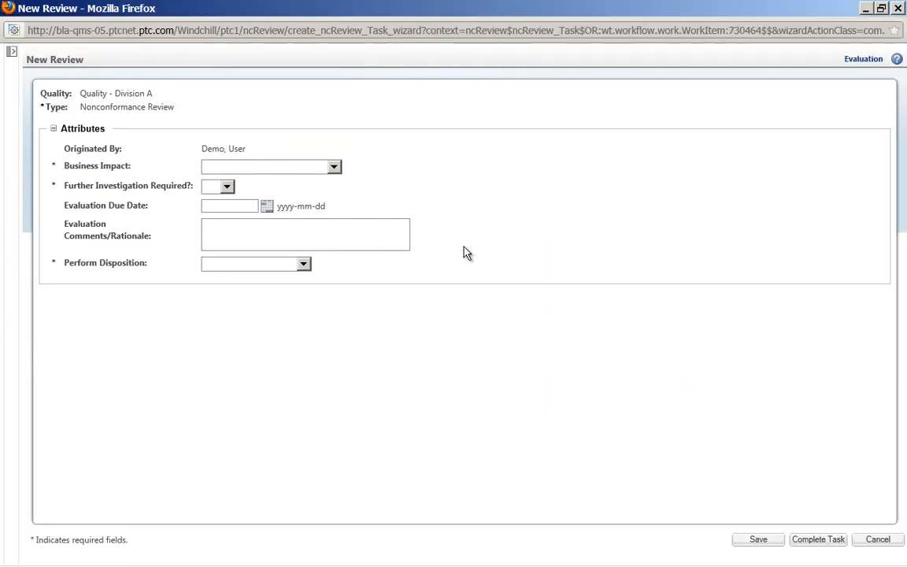
{"action": "left_click", "coordinate": [334, 166]}
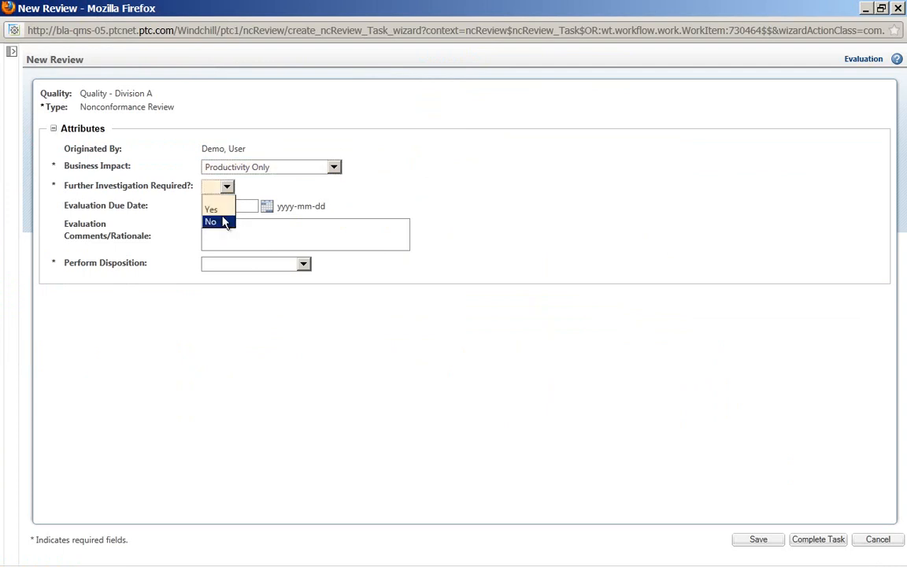
{"action": "left_click", "coordinate": [211, 221]}
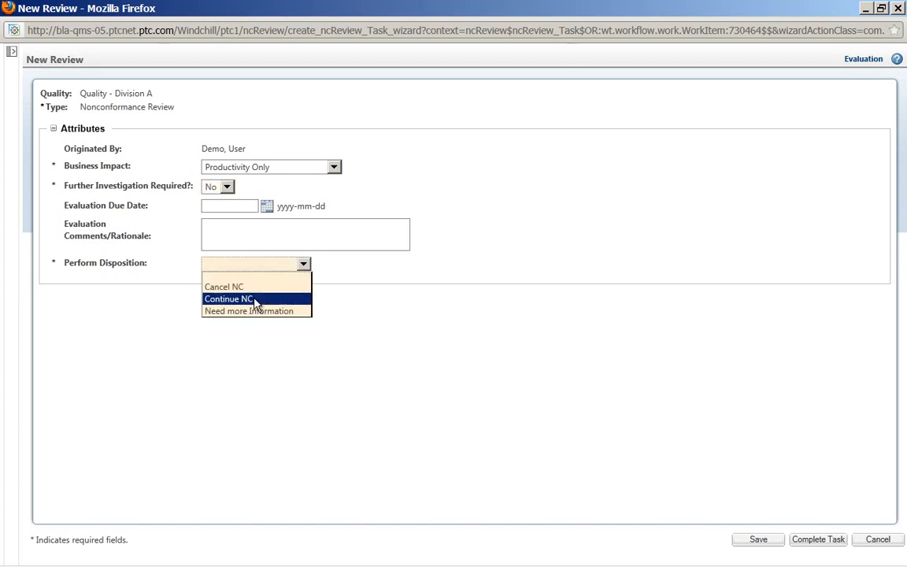
{"action": "mouse_move", "coordinate": [244, 311]}
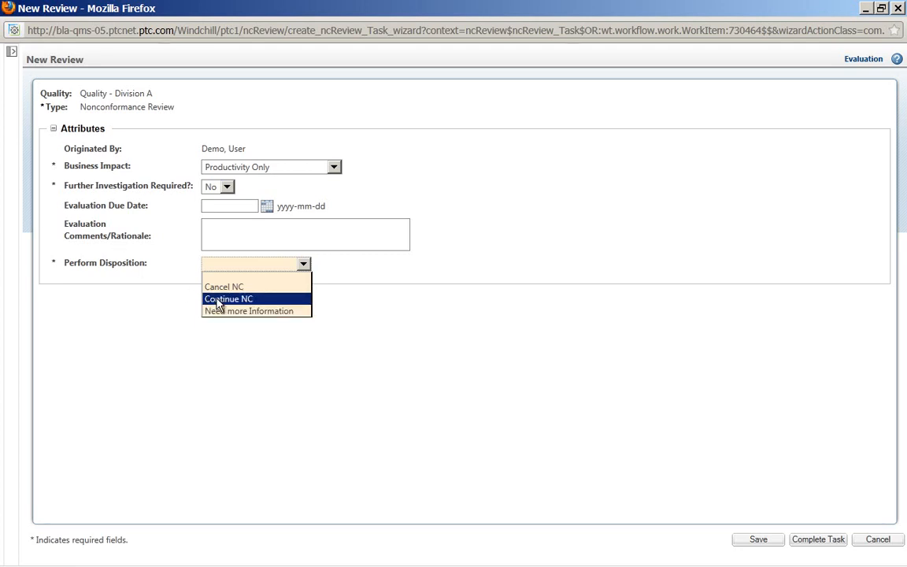
{"action": "left_click", "coordinate": [227, 299]}
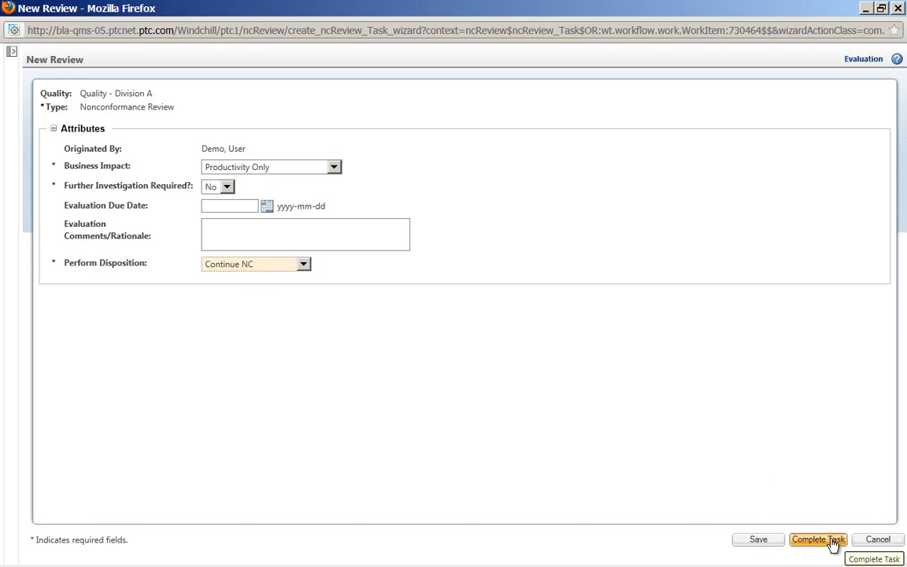
{"action": "left_click", "coordinate": [818, 539]}
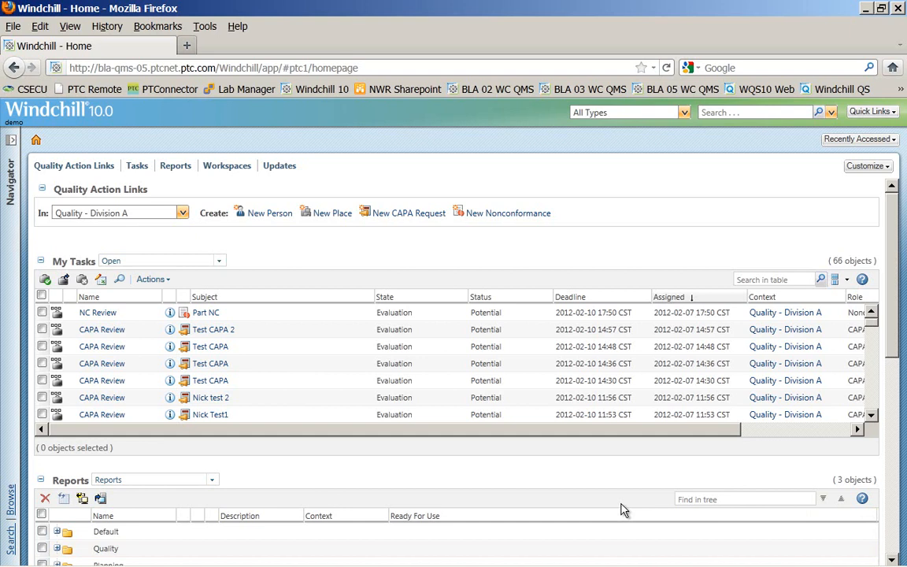
{"action": "mouse_move", "coordinate": [453, 187]}
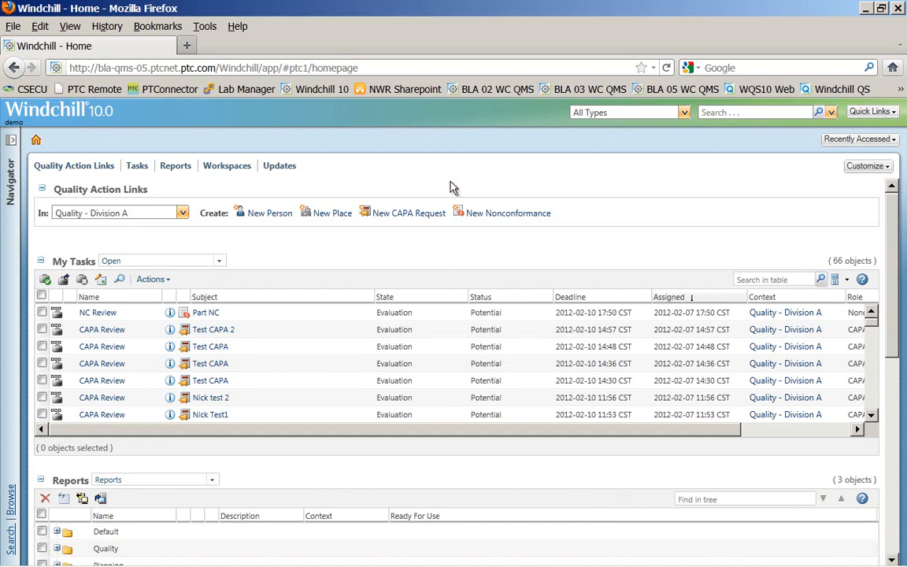